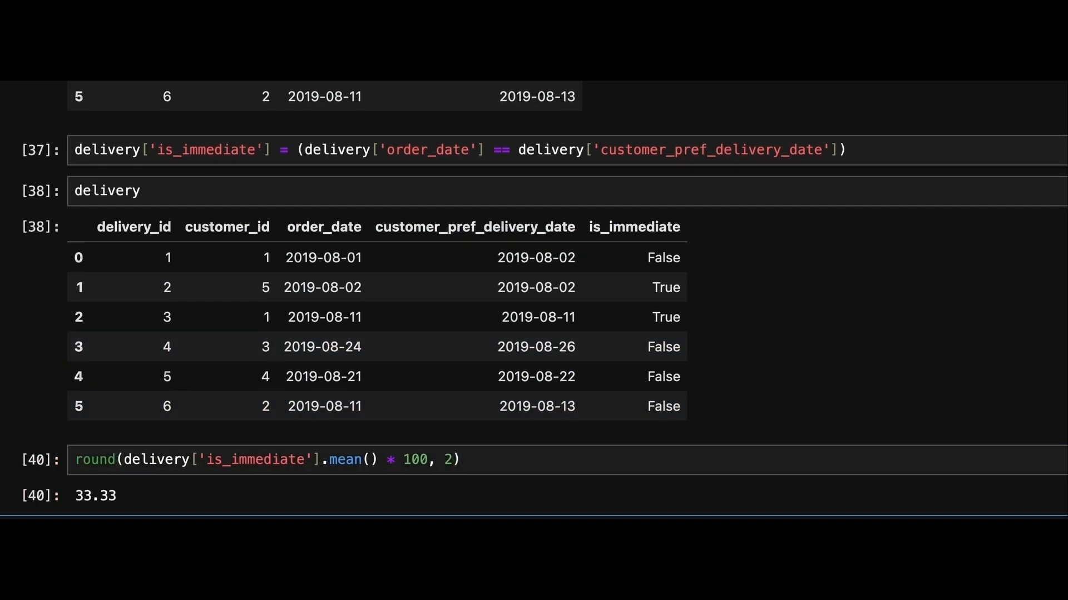
Start a new pd.DataFrame cell after getting the 33.33% immediate-delivery result
text(pd.Data)
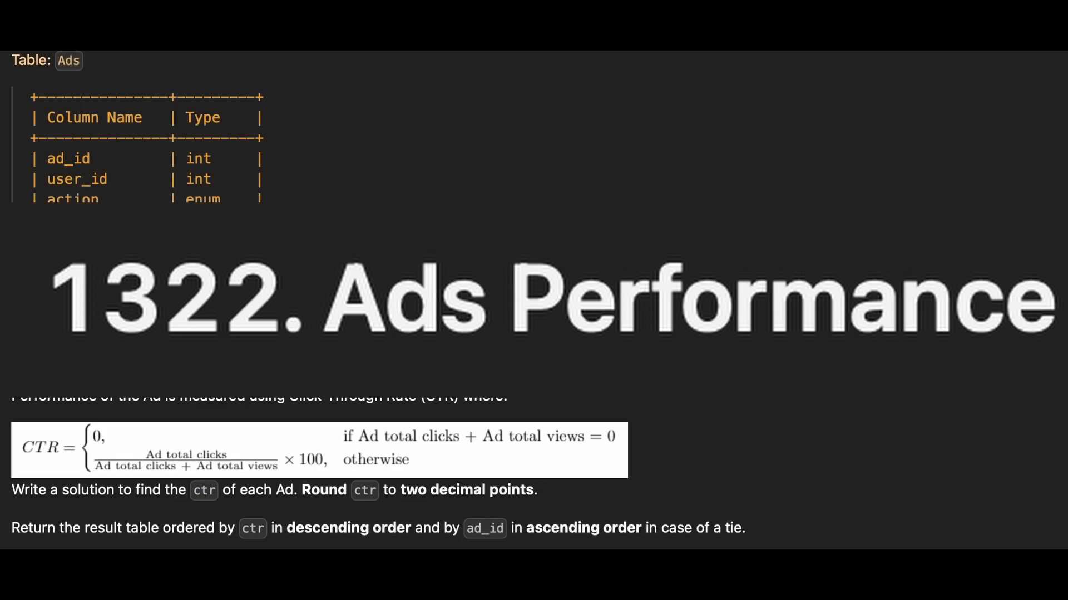
Scroll through problem 1322's Ads table schema and CTR definition, selecting the sample data
scroll(down, 3)
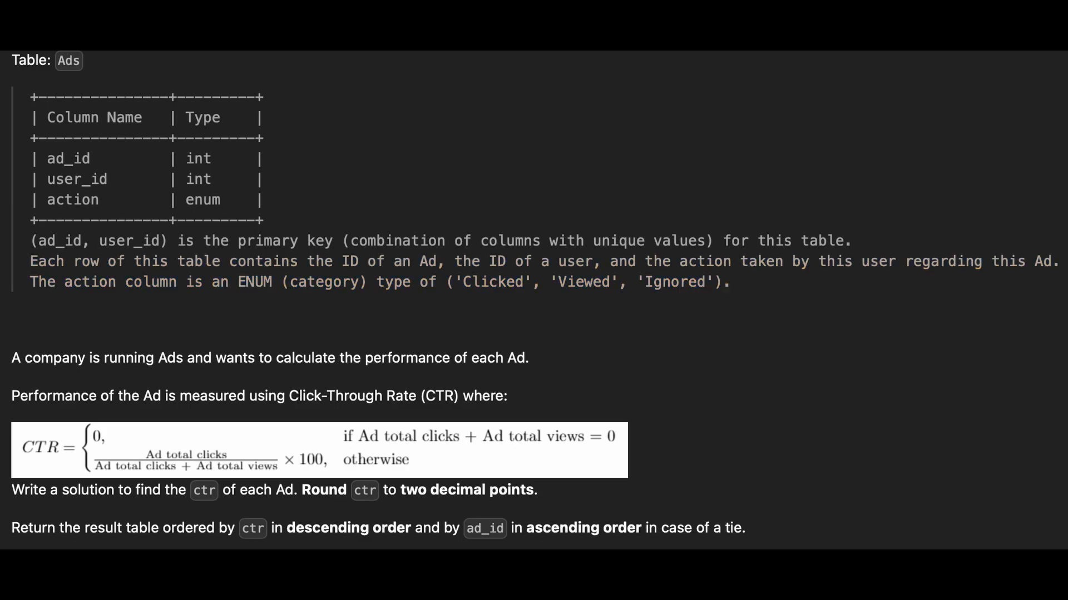
drag(21, 436, 619, 467)
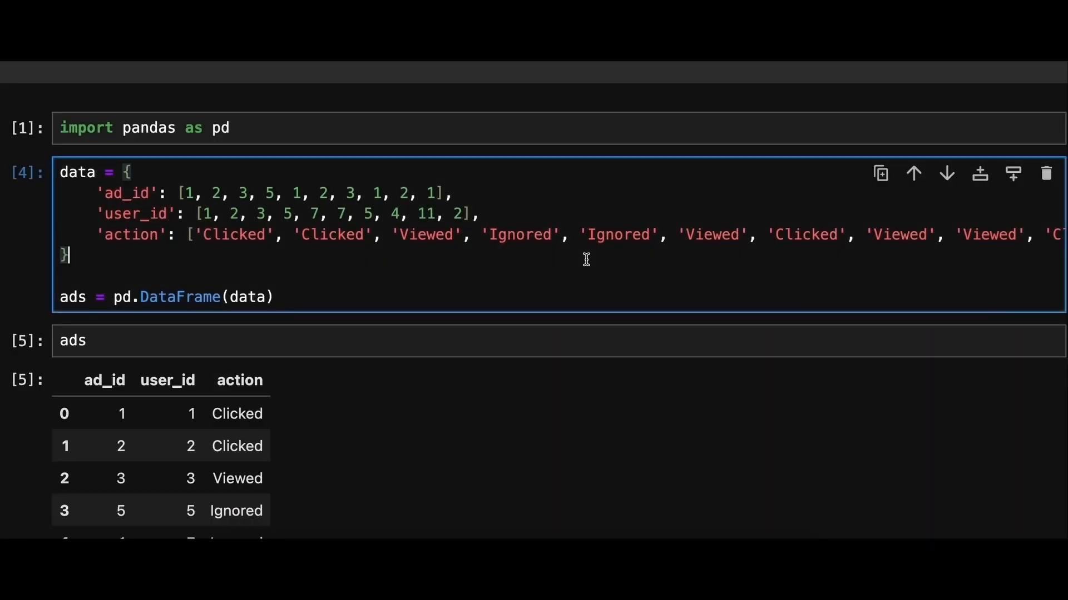
Scroll down to the ads table and the per-ad action counts output
scroll(down, 3)
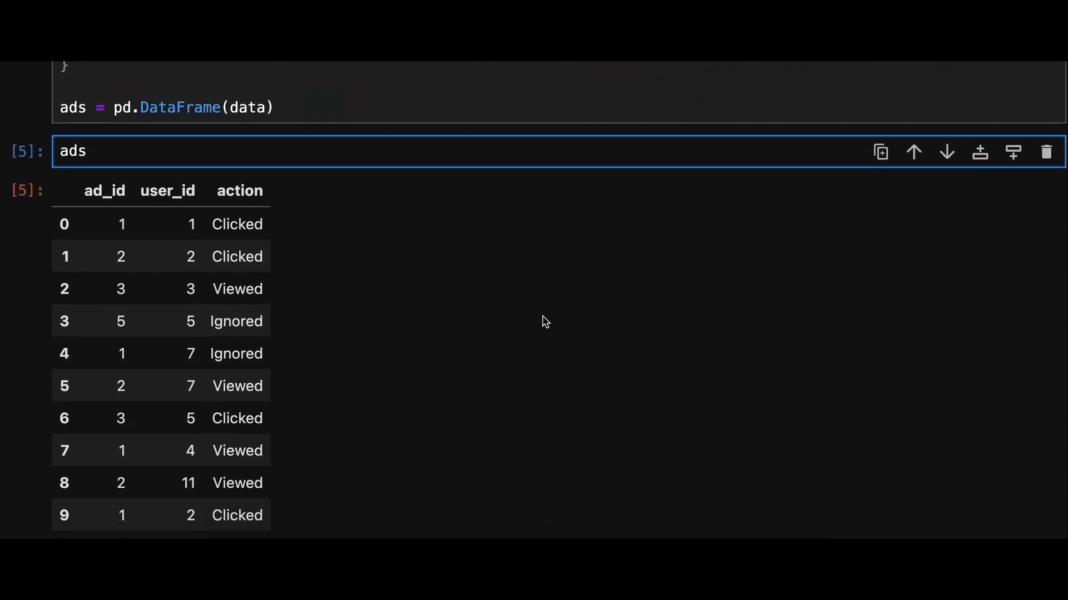
scroll(down, 3)
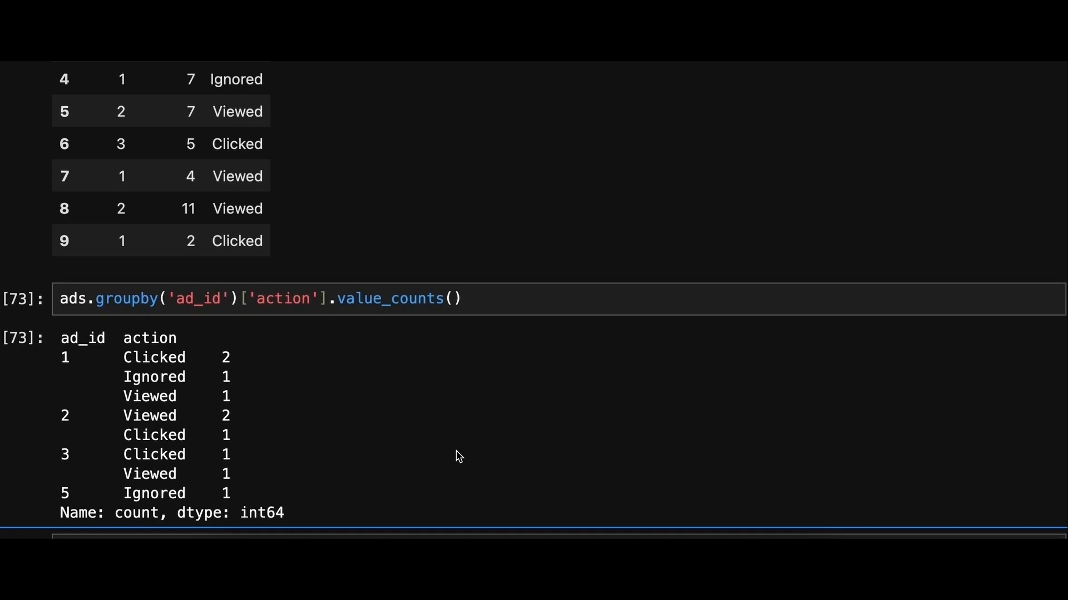
mouse_move(704, 368)
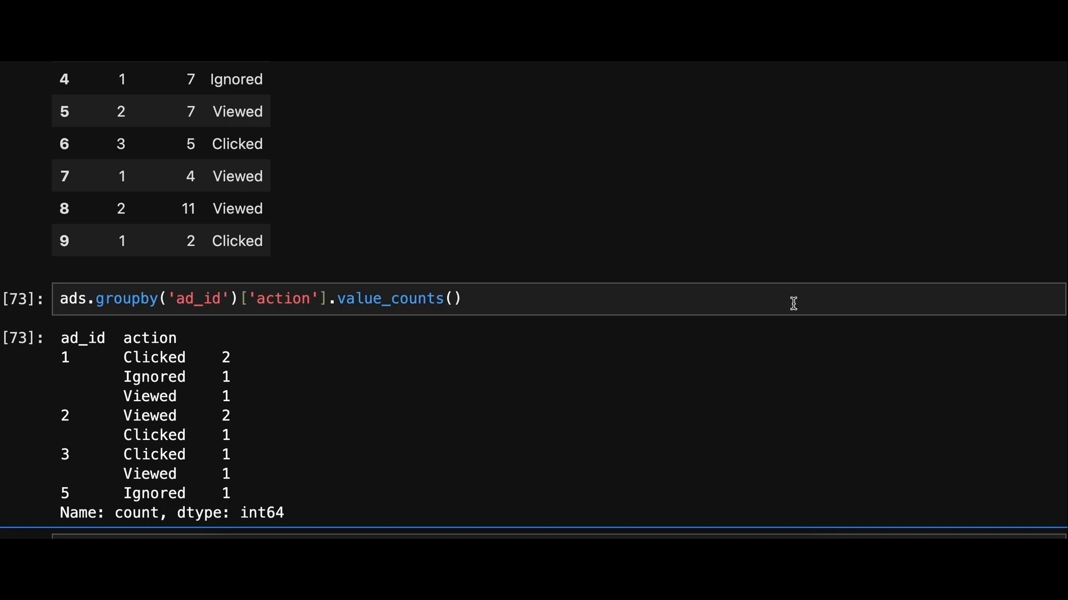
Append .unstack(fill_value=0) to the groupby value_counts expression
text(.unst)
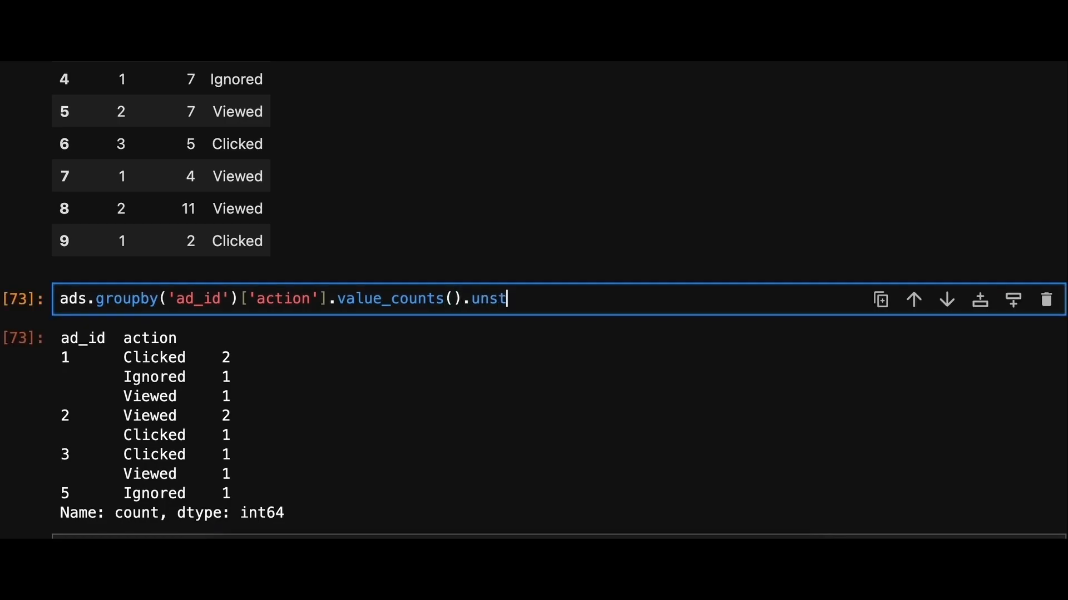
text(ack))
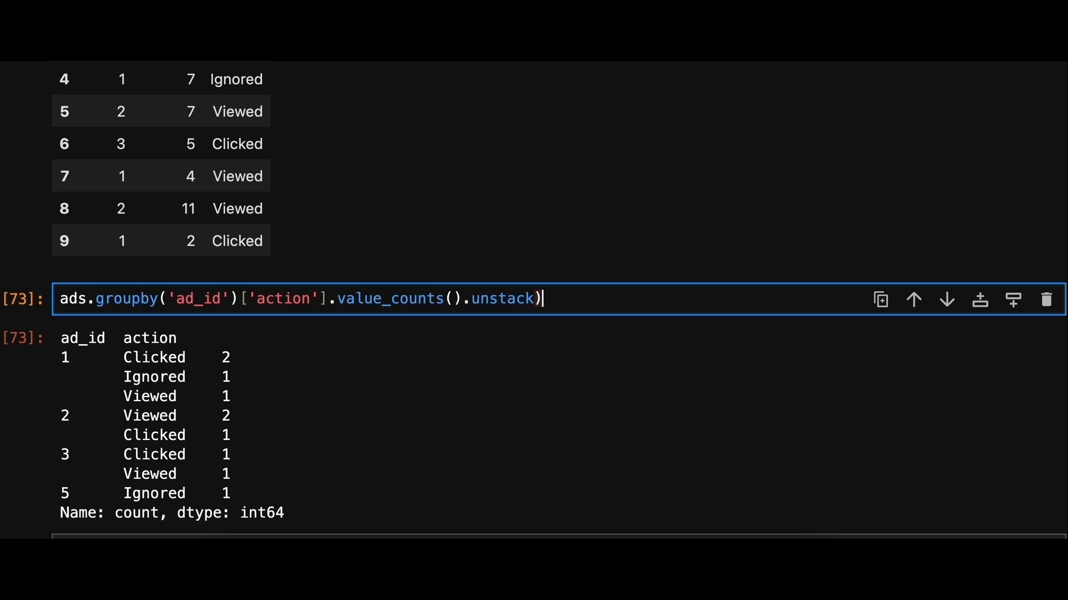
text(()
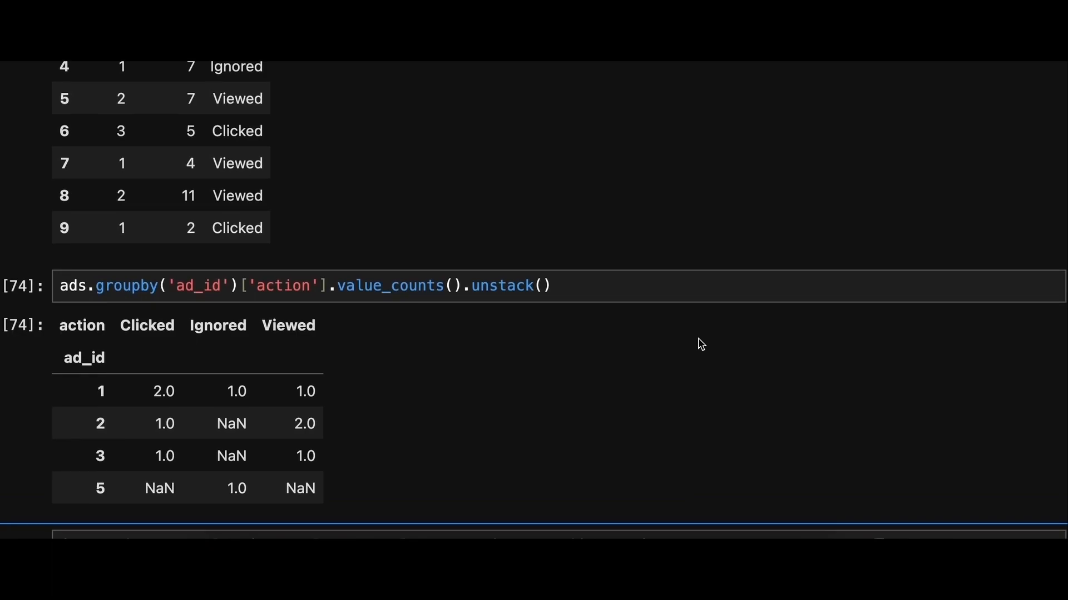
text(fill_value=0)
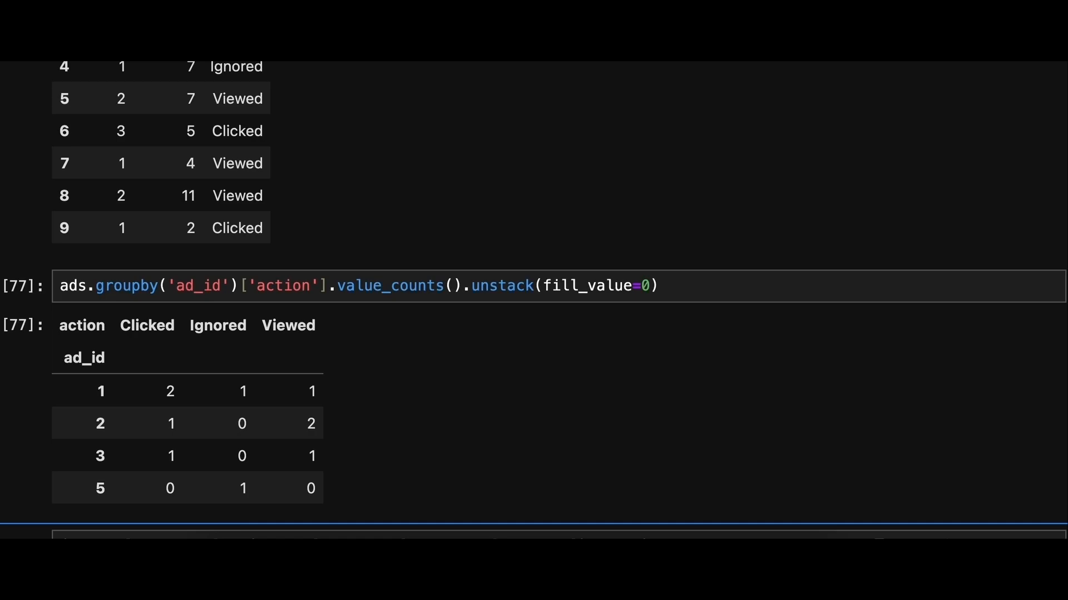
mouse_move(549, 377)
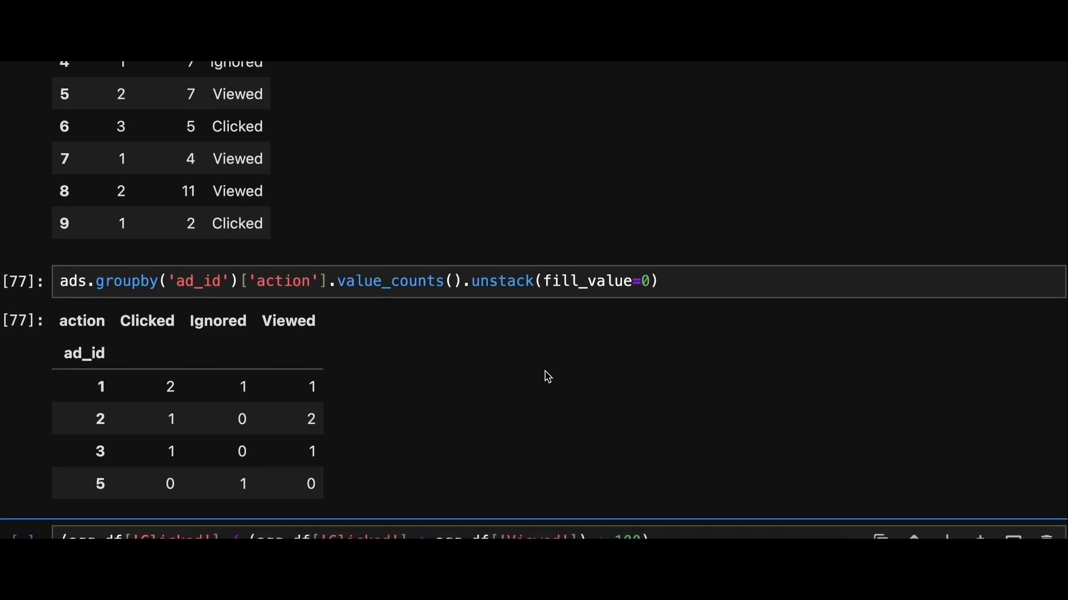
Round the CTR expression to 2 decimals on a continuation line
scroll(down, 3)
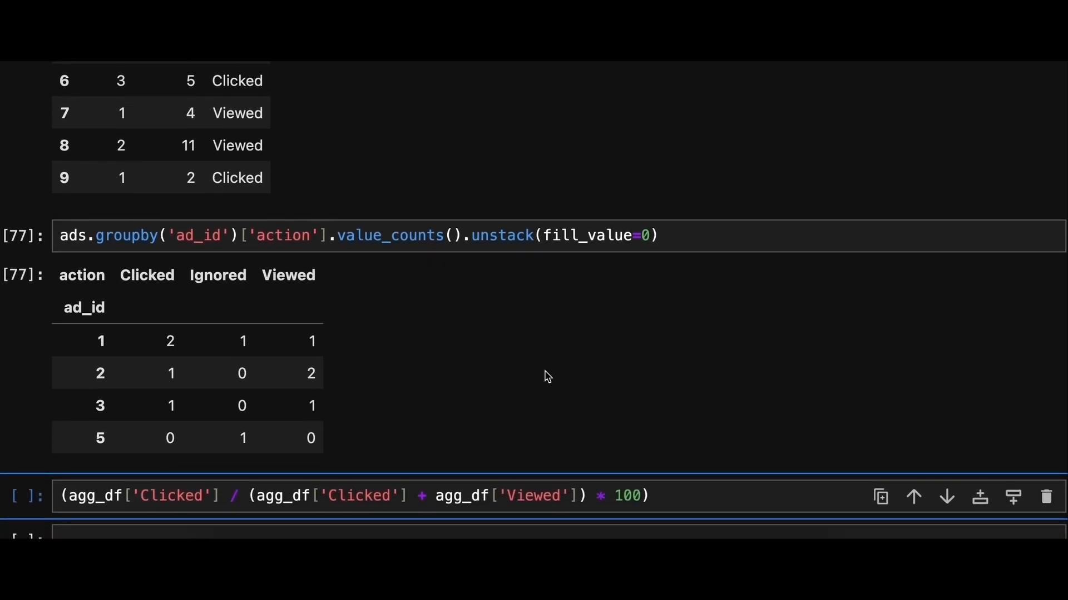
scroll(down, 3)
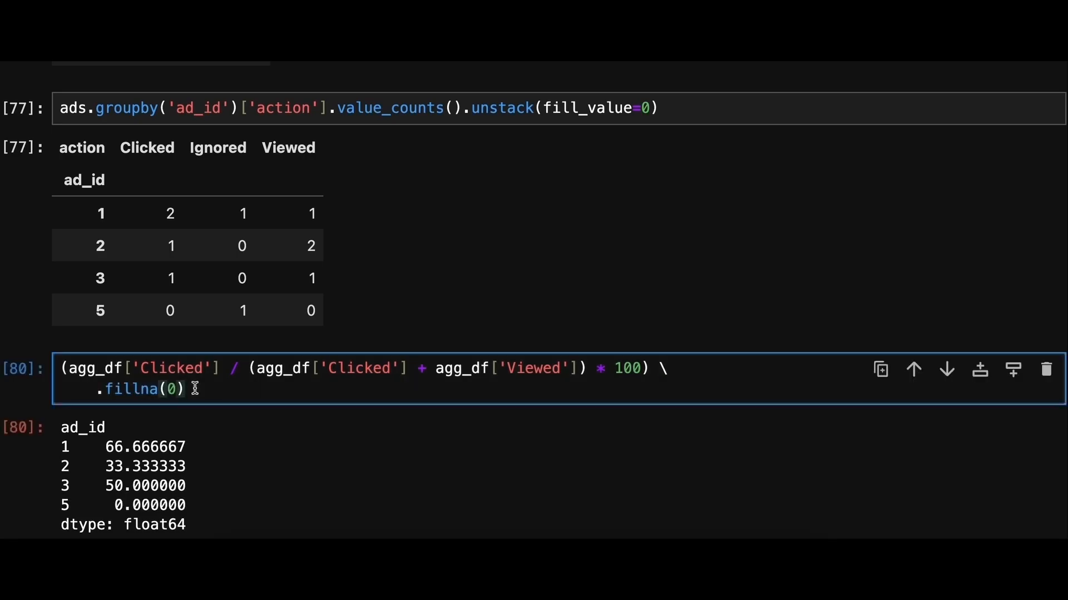
key(enter)
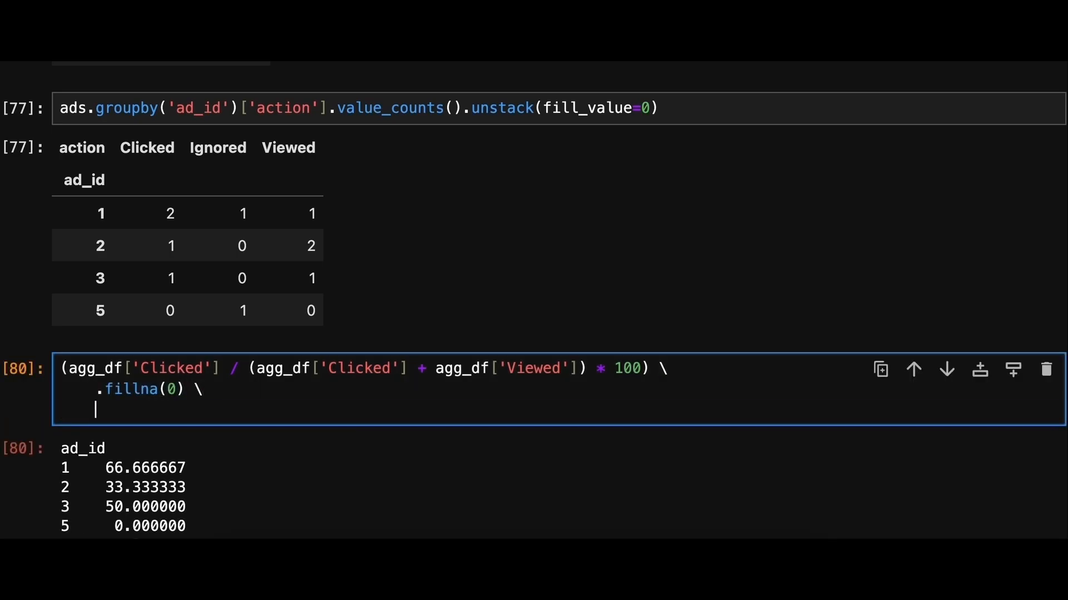
text(.)
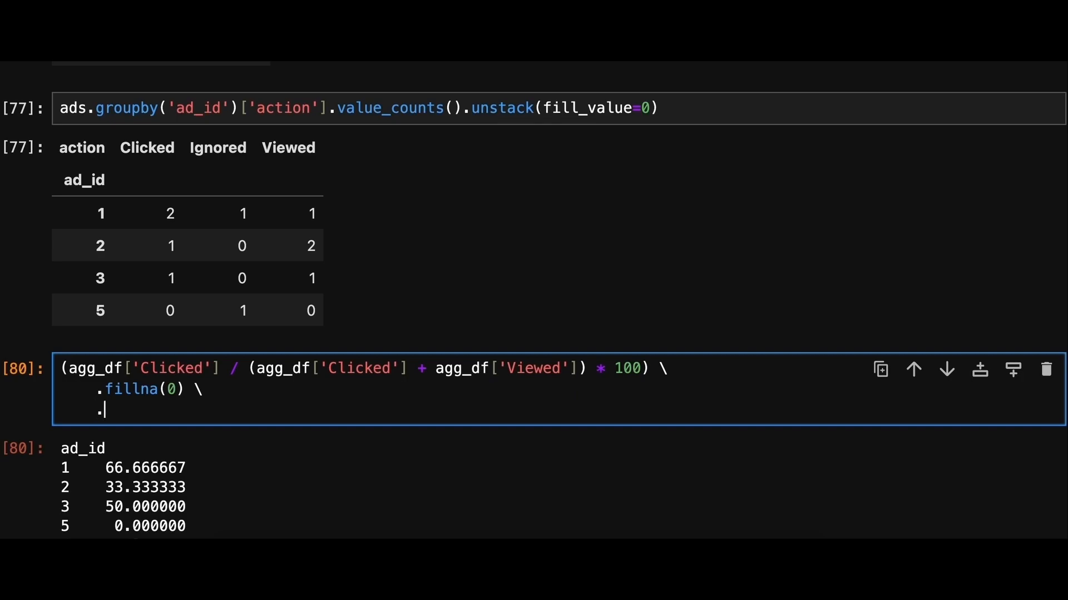
text(round(2))
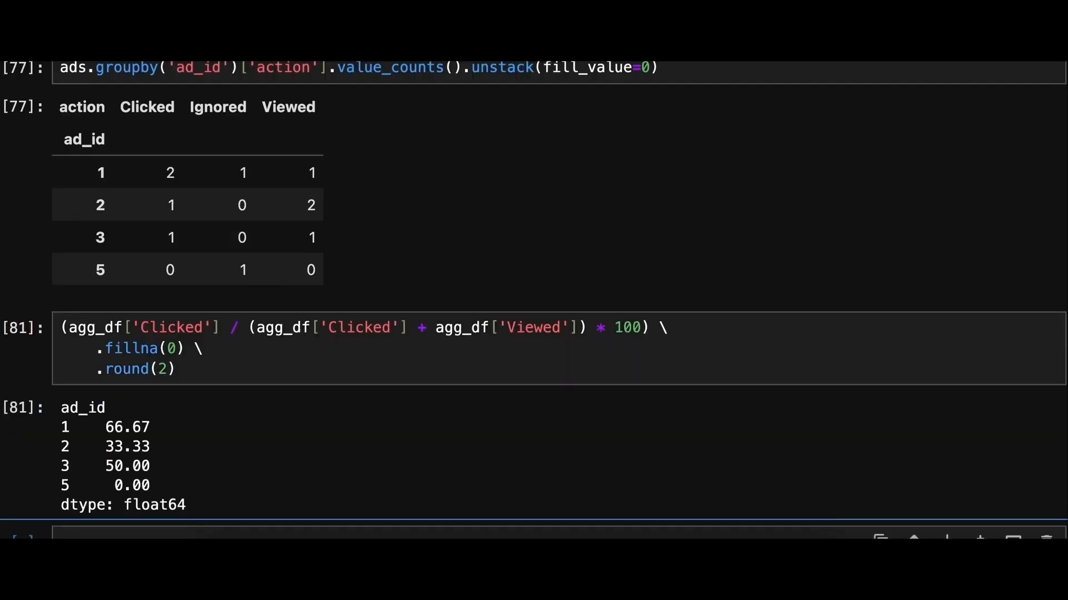
Add .reset_index() and rename column 0 to 'ctr'
click(177, 369)
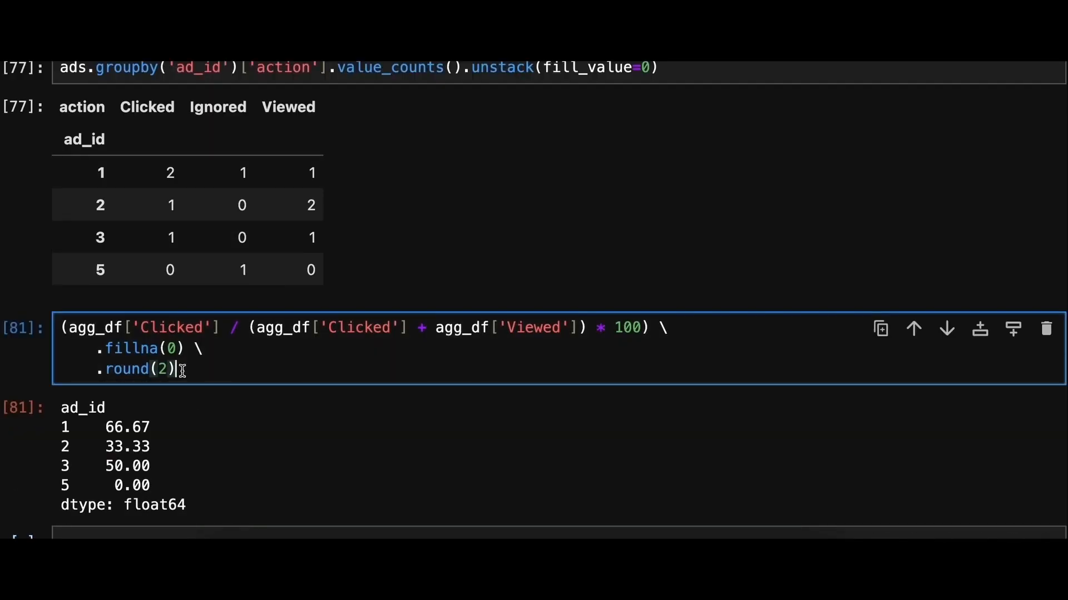
text(.reset_)
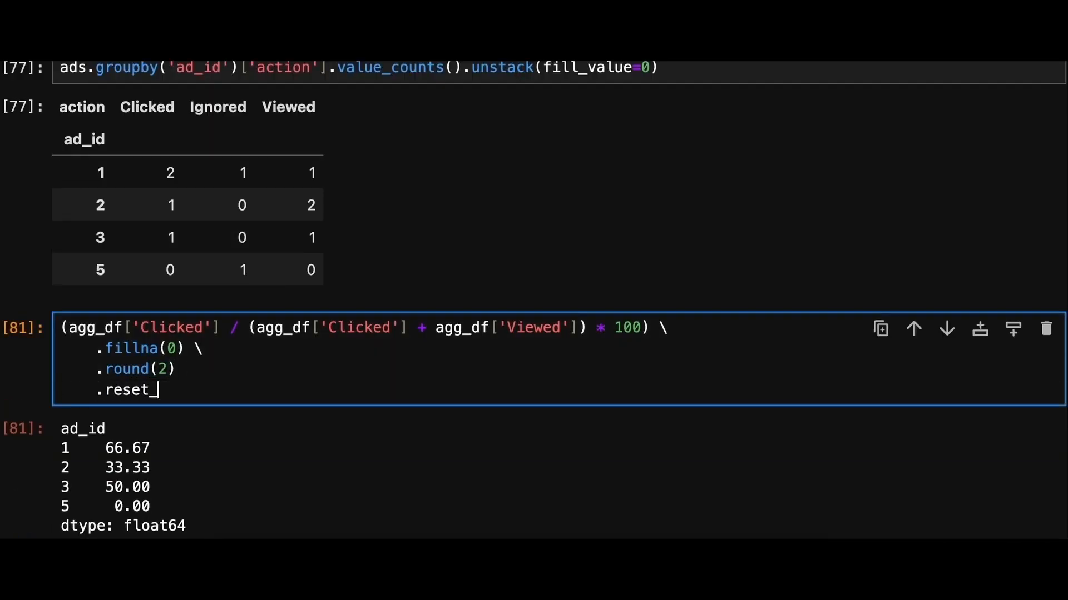
text(index() \)
text(.rename)
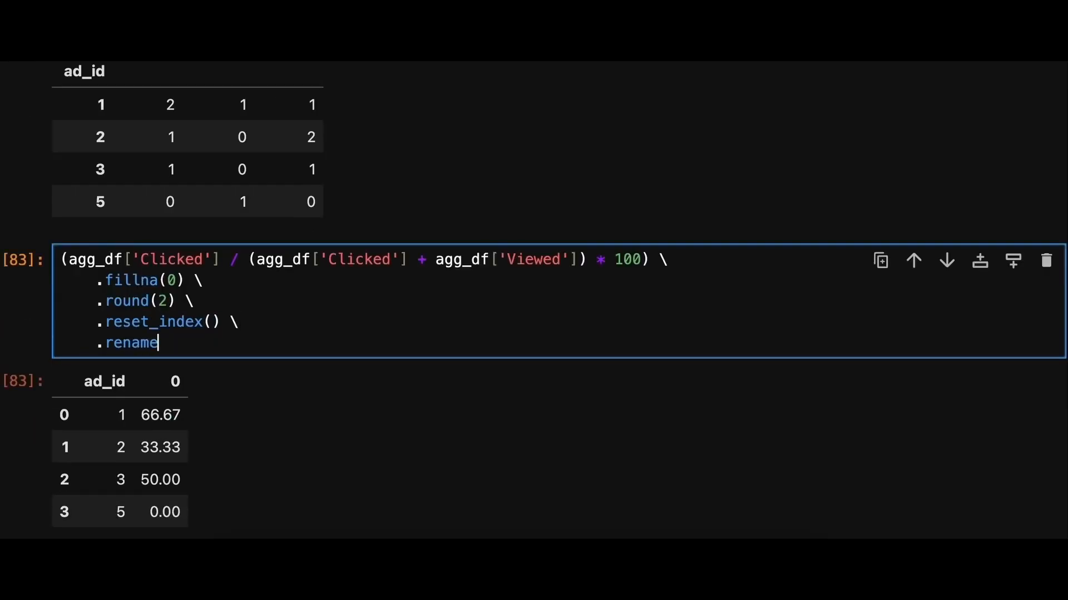
text((columns = {)
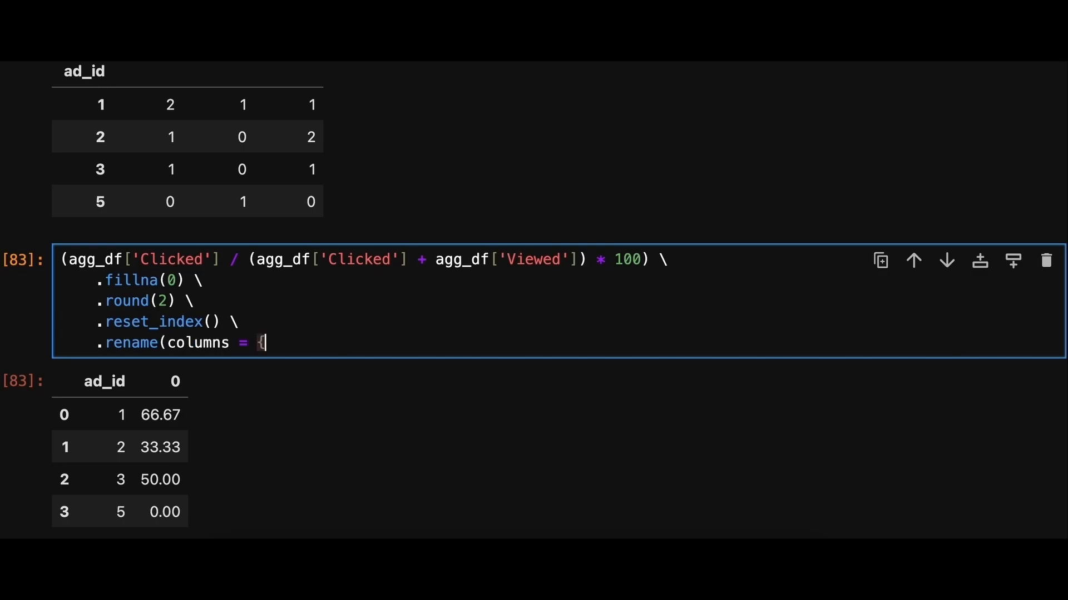
text(0:)
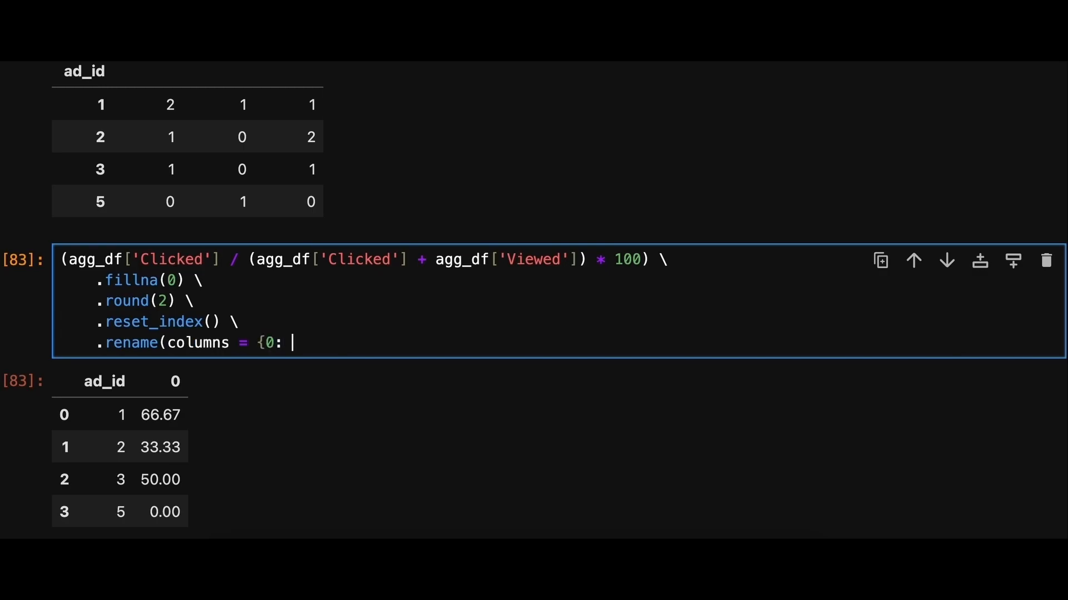
text('ctr'}))
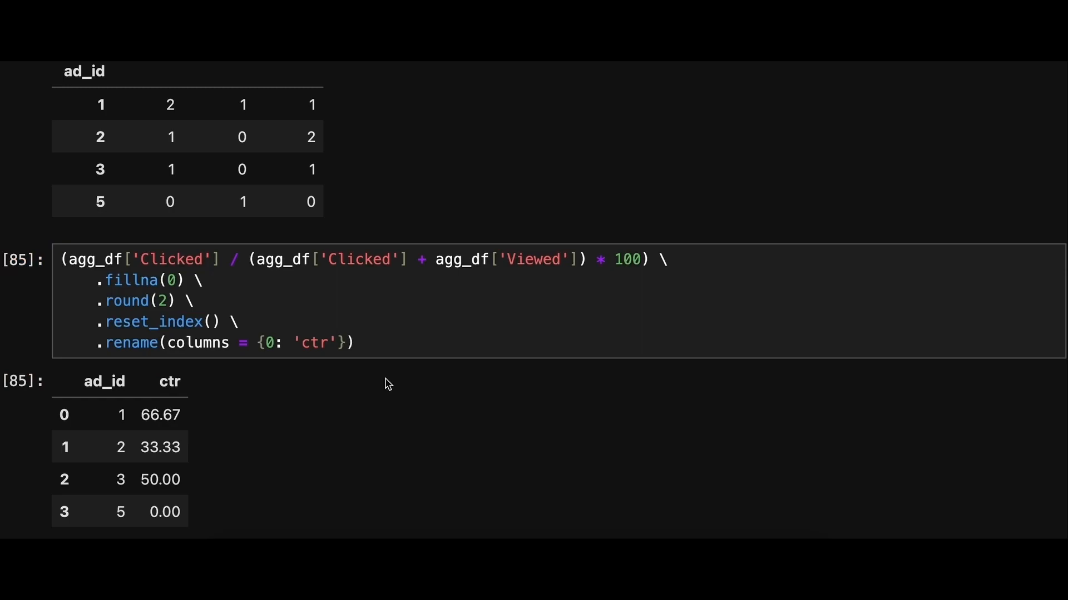
Begin sorting the result with sort_values by ['ctr', 'ad_id'] and an ascending list
text(.sort_values)
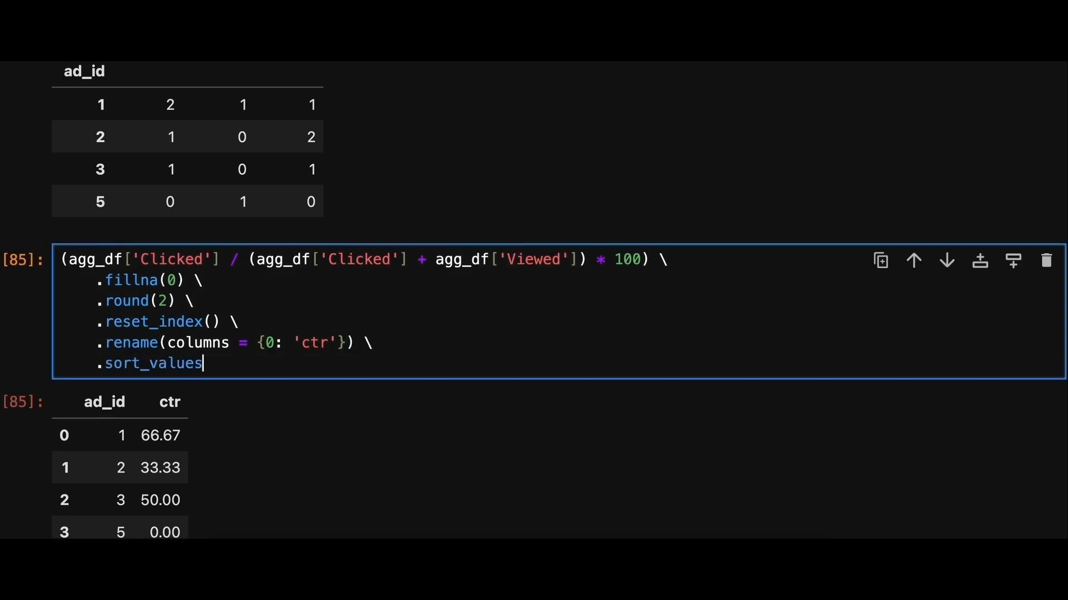
text((by=)
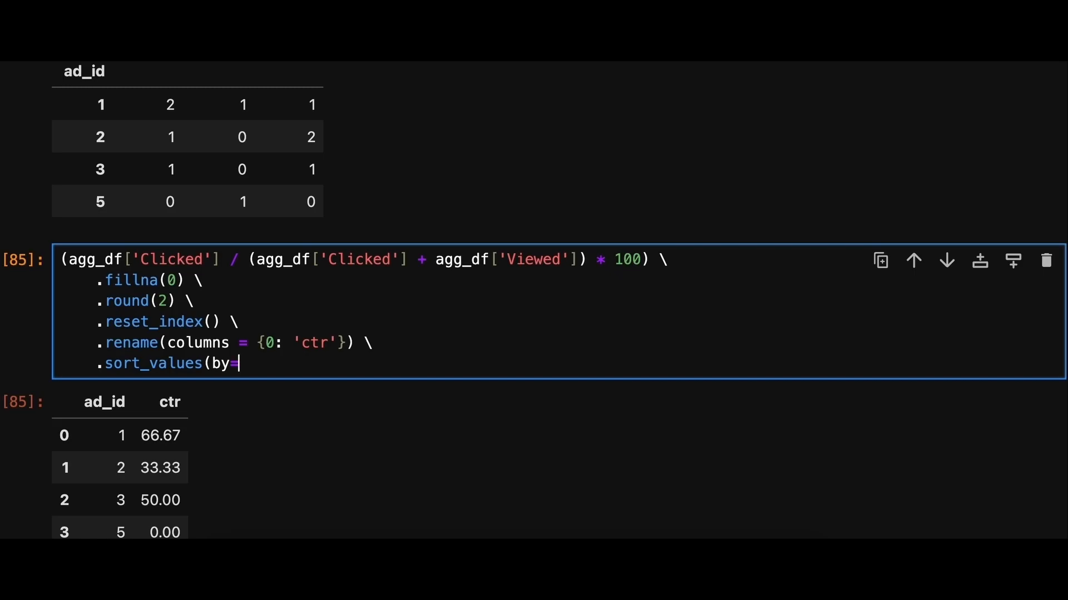
text(['ctr', 'ad_id)
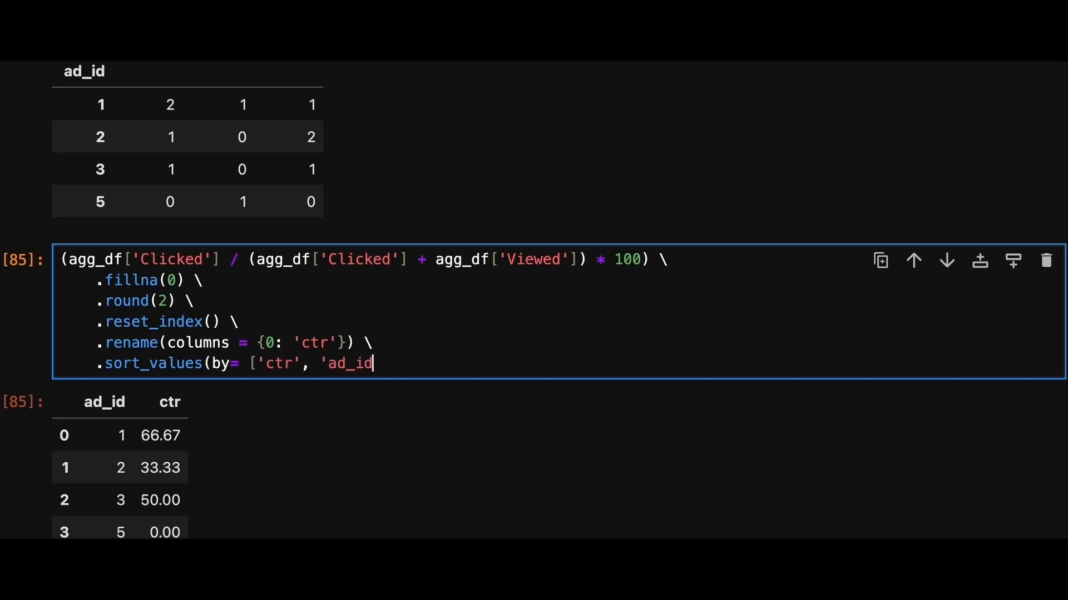
text('], ascending=[)
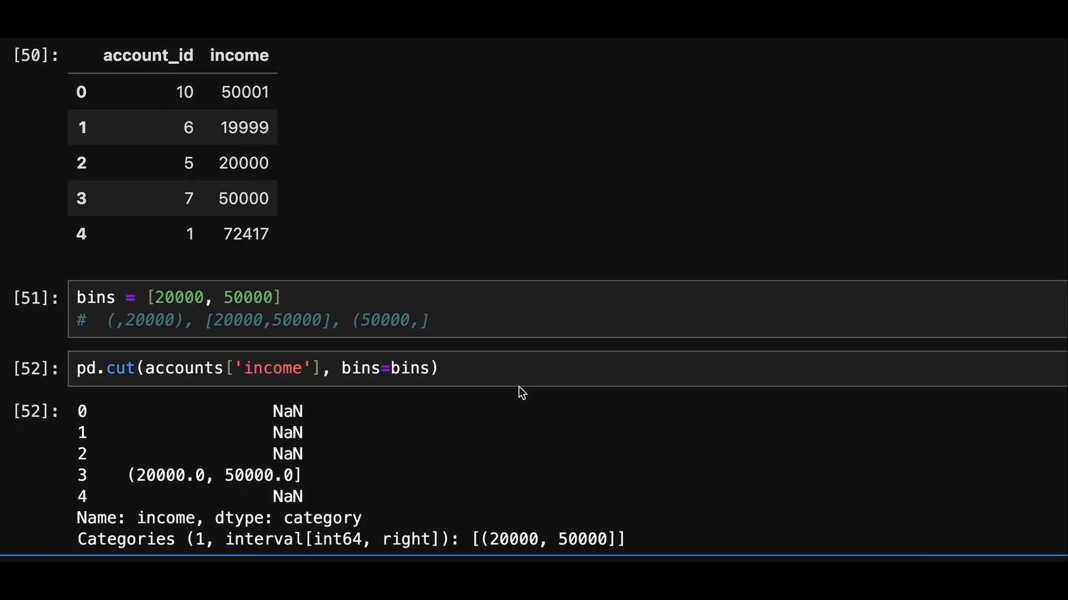
mouse_move(610, 395)
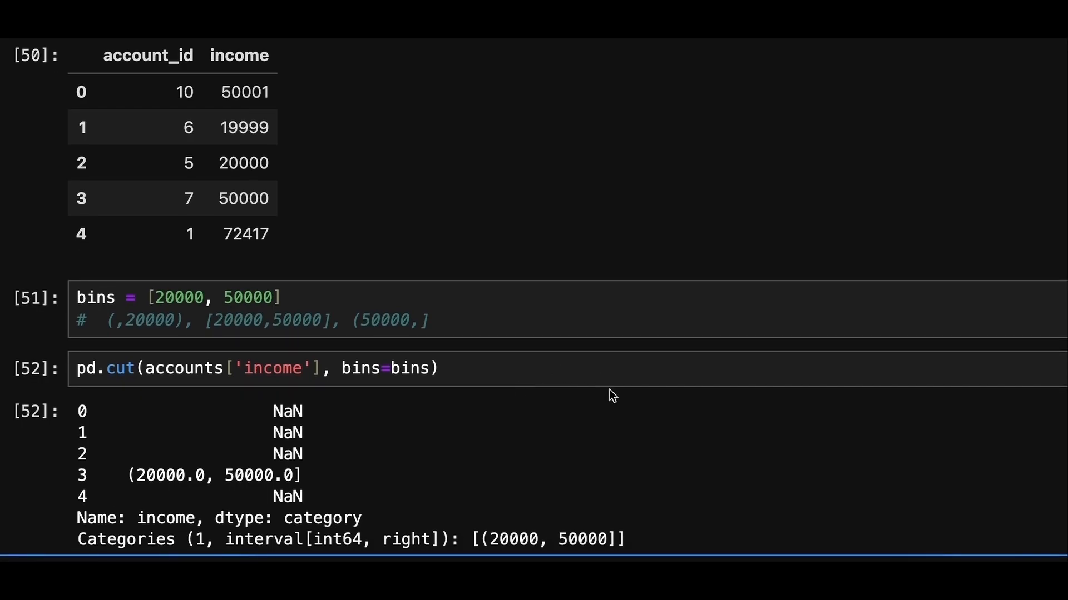
Edit the bin edges and add right=False to pd.cut for left-closed bins
click(155, 297)
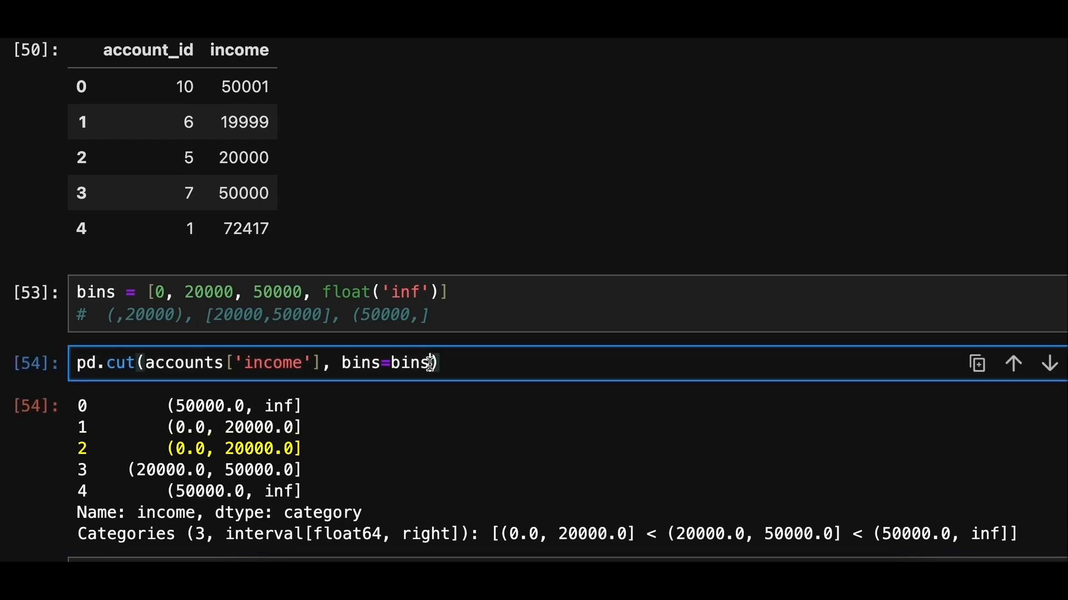
text(, righ)
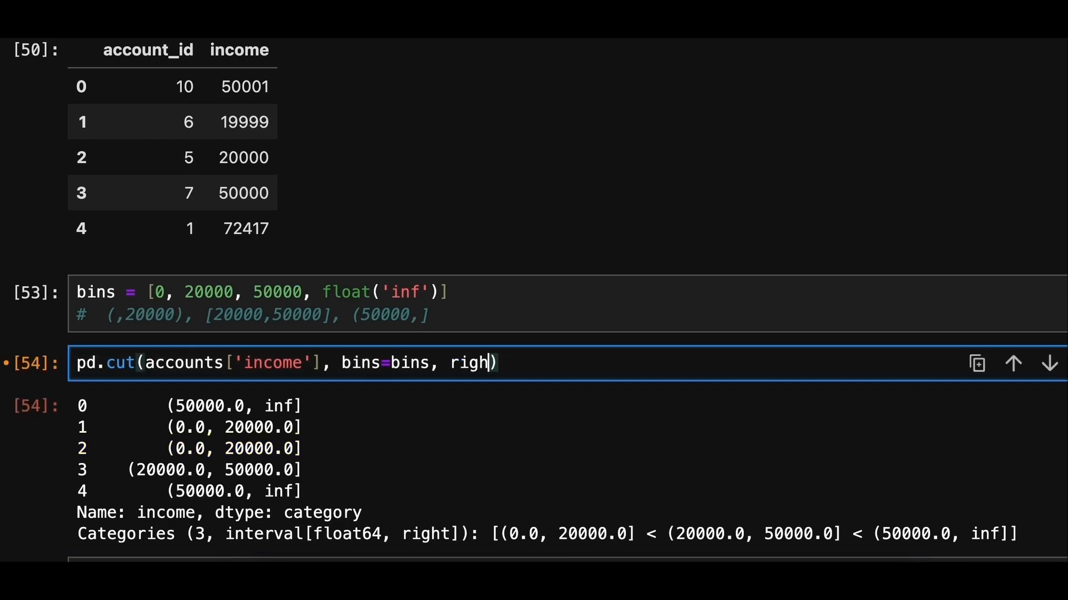
text(t)
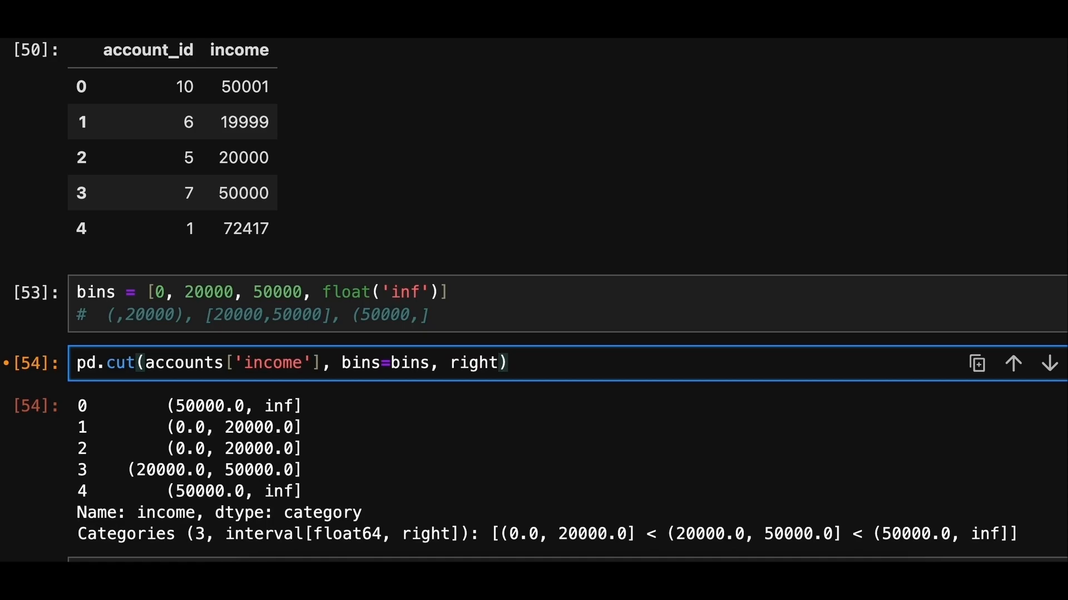
text(=False)
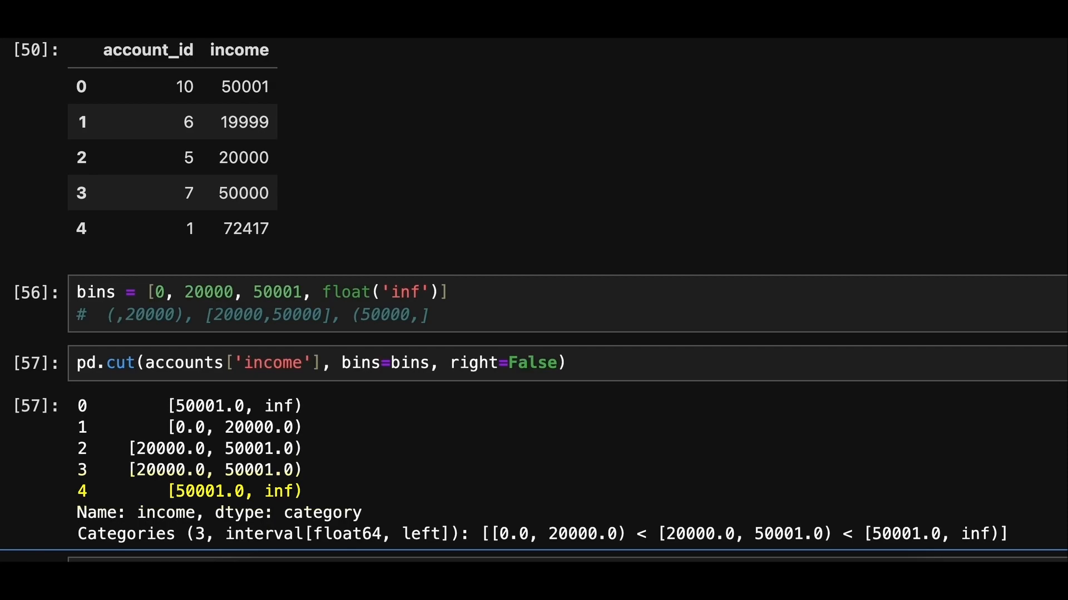
scroll(down, 3)
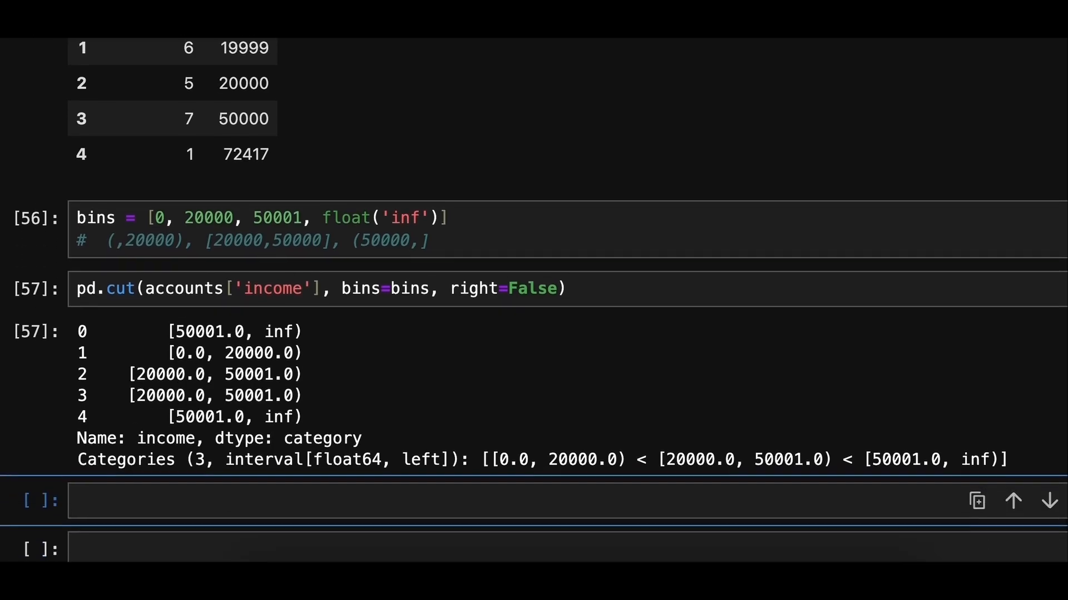